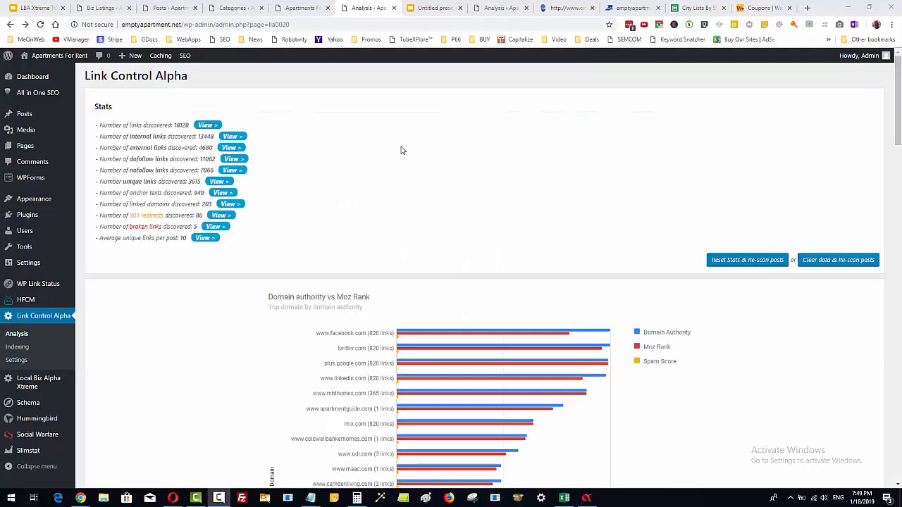
{"action": "mouse_move", "coordinate": [629, 449]}
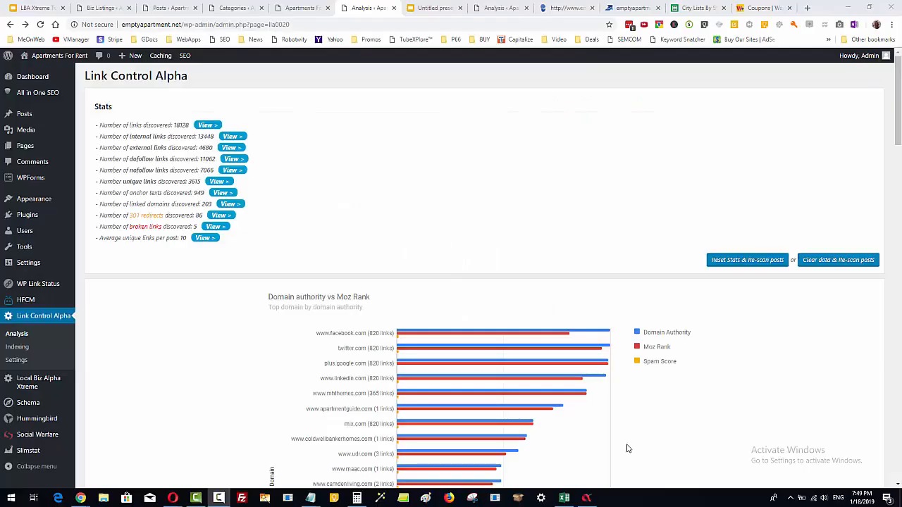
{"action": "mouse_move", "coordinate": [198, 215]}
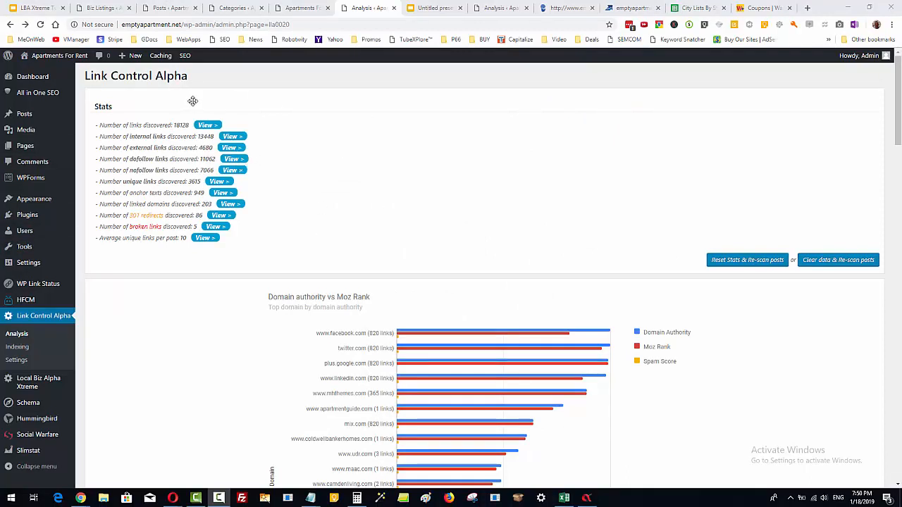
{"action": "mouse_move", "coordinate": [248, 162]}
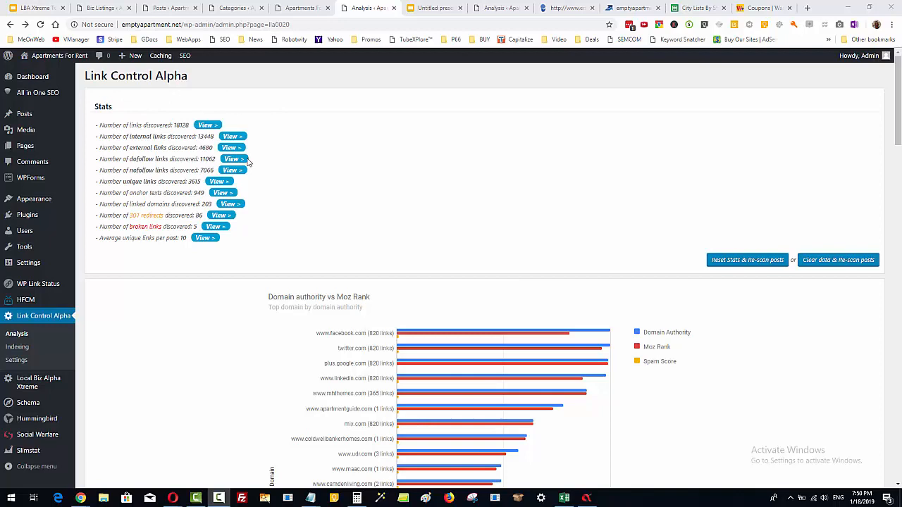
{"action": "mouse_move", "coordinate": [202, 136]}
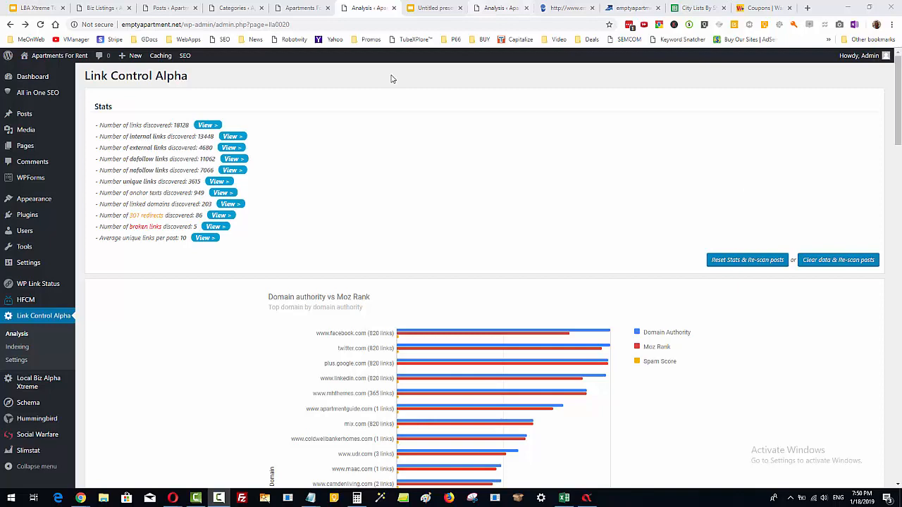
{"action": "mouse_move", "coordinate": [214, 273]}
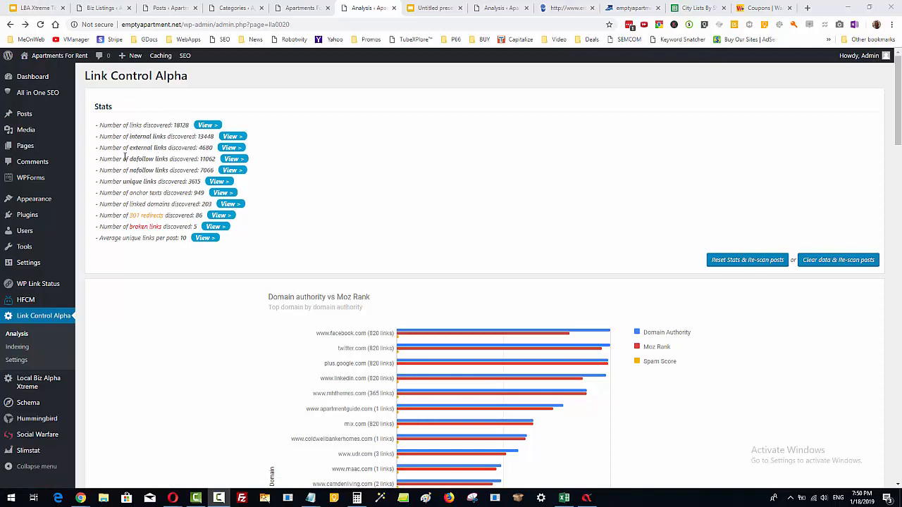
{"action": "mouse_move", "coordinate": [155, 182]}
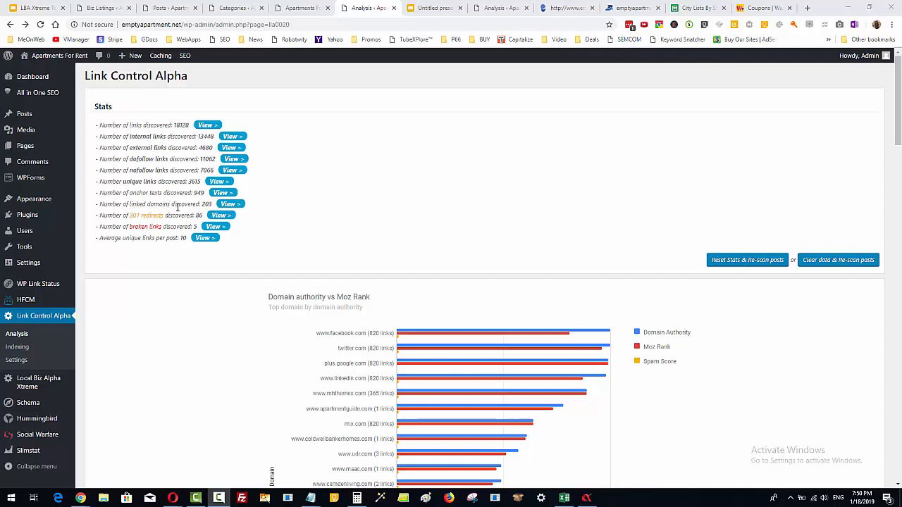
Open the linked domains list in a new tab and browse the Domains table.
{"action": "right_click", "coordinate": [230, 203]}
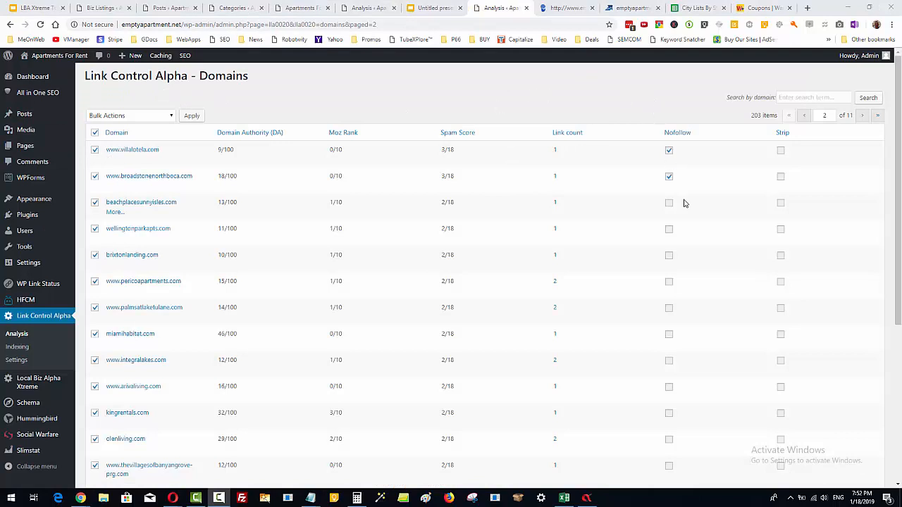
{"action": "left_click", "coordinate": [250, 132]}
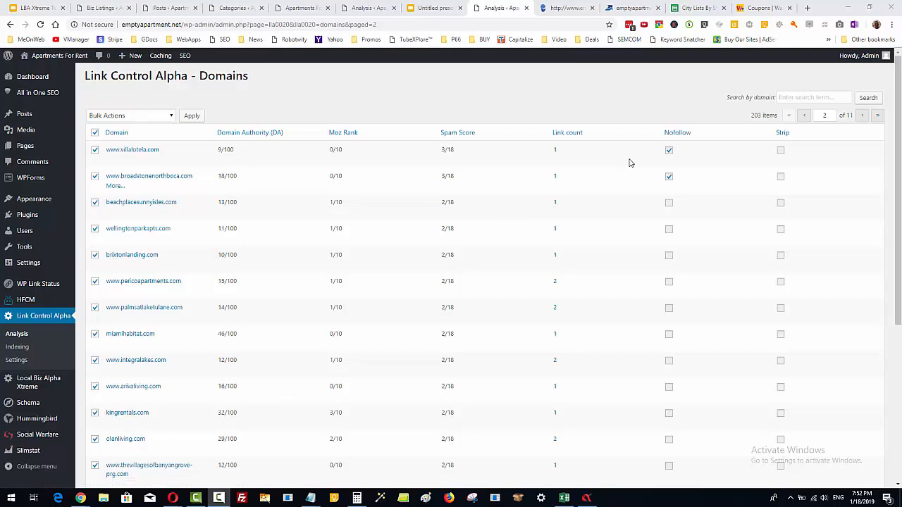
{"action": "scroll", "scroll_direction": "down", "scroll_amount": 3}
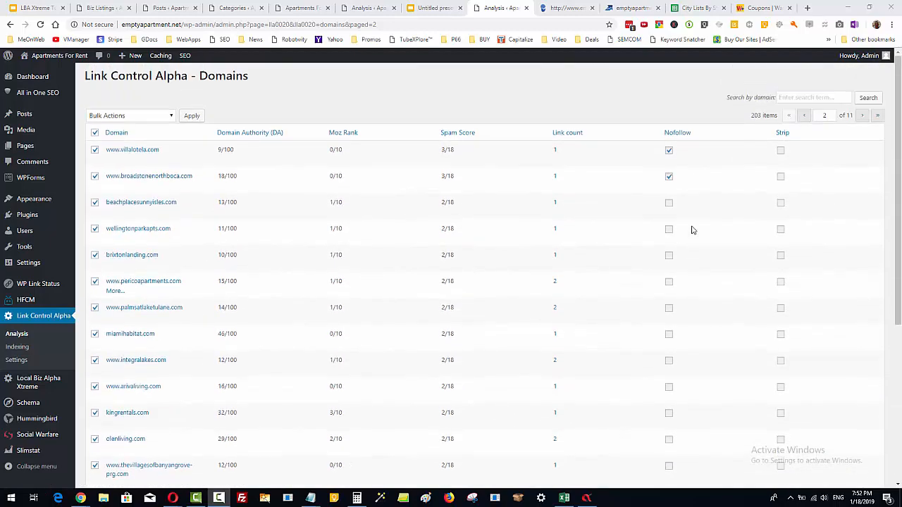
{"action": "left_click", "coordinate": [116, 133]}
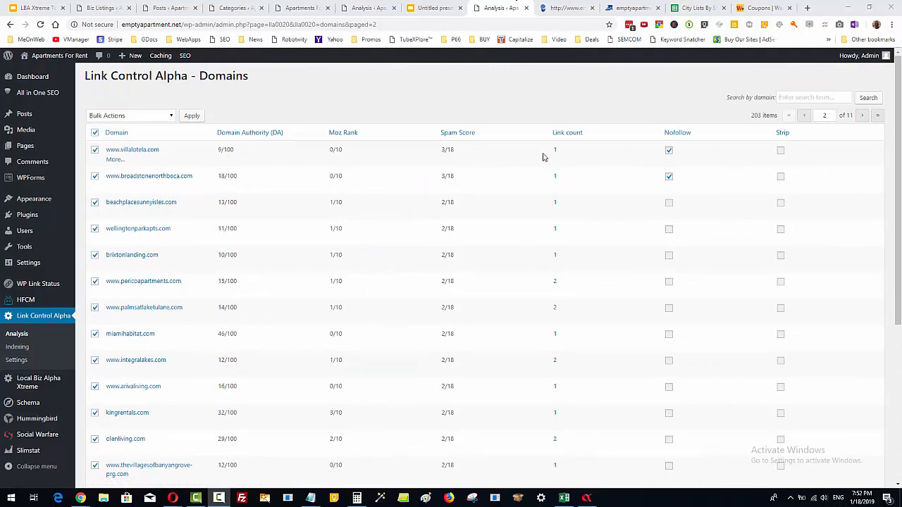
{"action": "scroll", "scroll_direction": "down", "scroll_amount": 3}
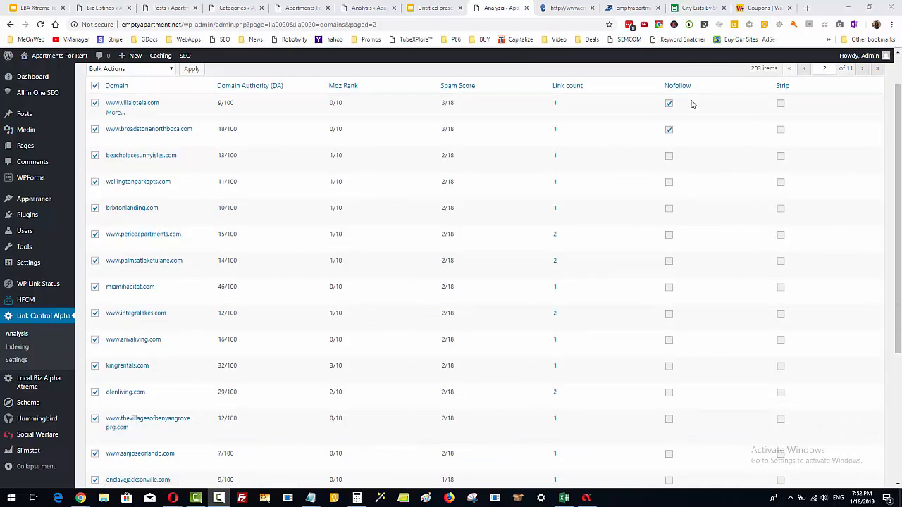
{"action": "mouse_move", "coordinate": [682, 108]}
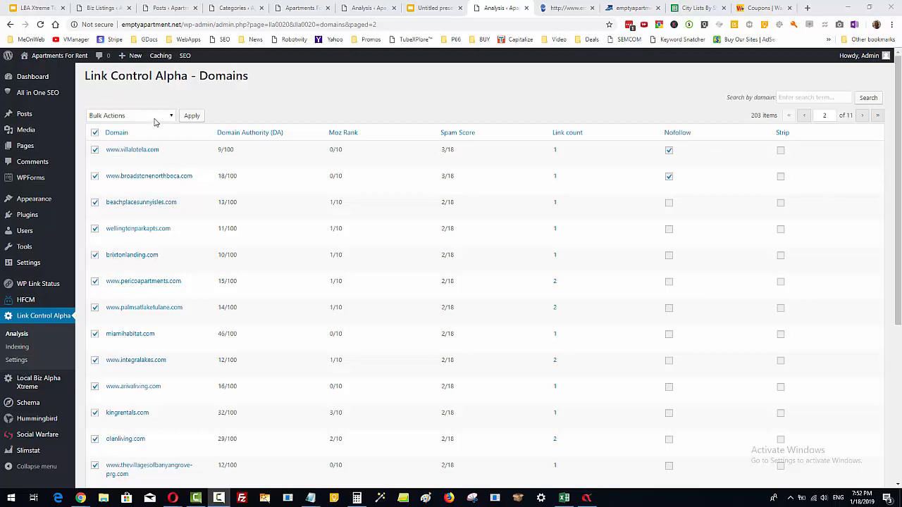
Apply Make nofollow to the checked domains from the Bulk Actions dropdown.
{"action": "left_click", "coordinate": [130, 114]}
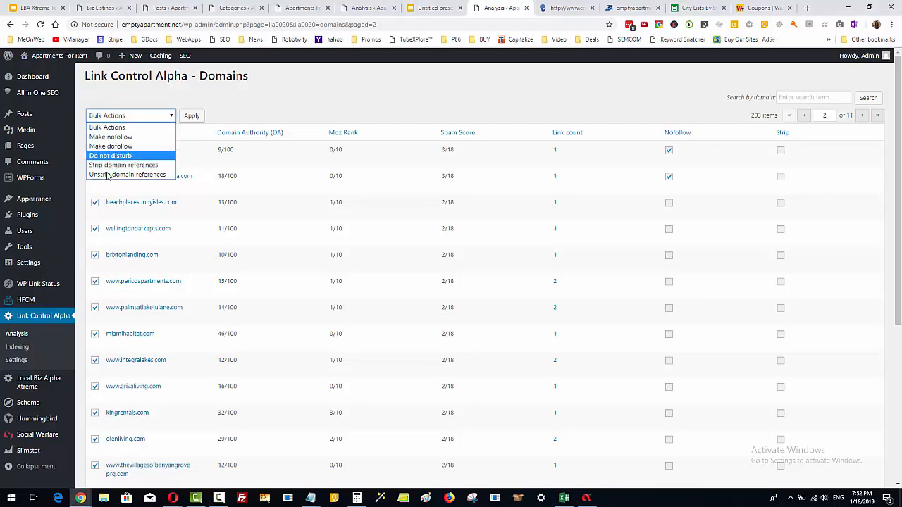
{"action": "mouse_move", "coordinate": [107, 126]}
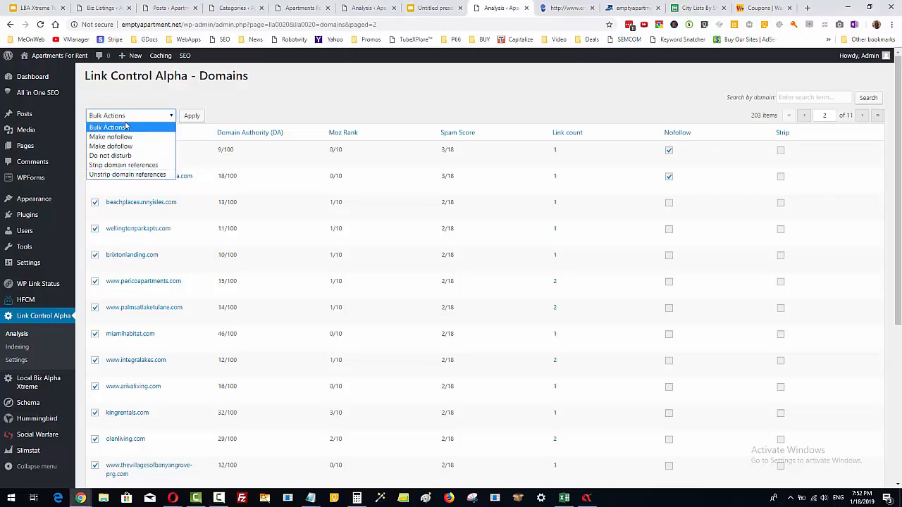
{"action": "mouse_move", "coordinate": [110, 137]}
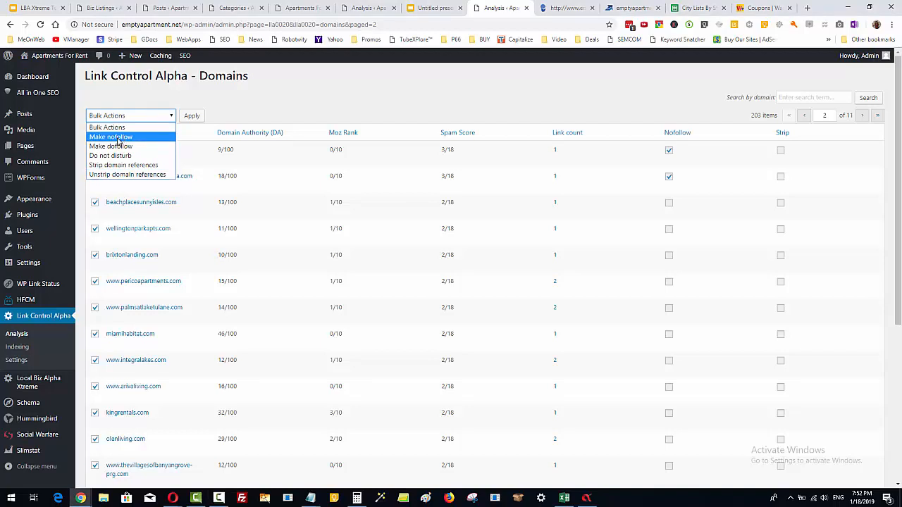
{"action": "left_click", "coordinate": [110, 137]}
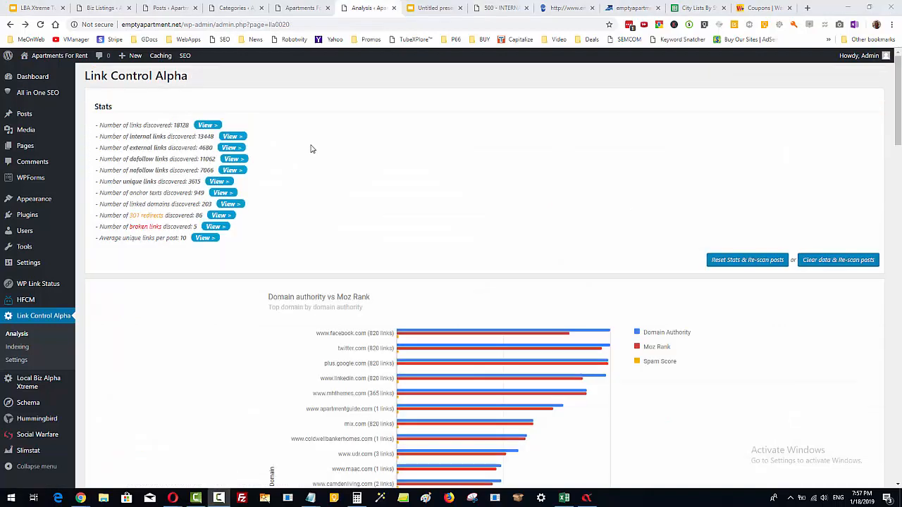
{"action": "mouse_move", "coordinate": [219, 102]}
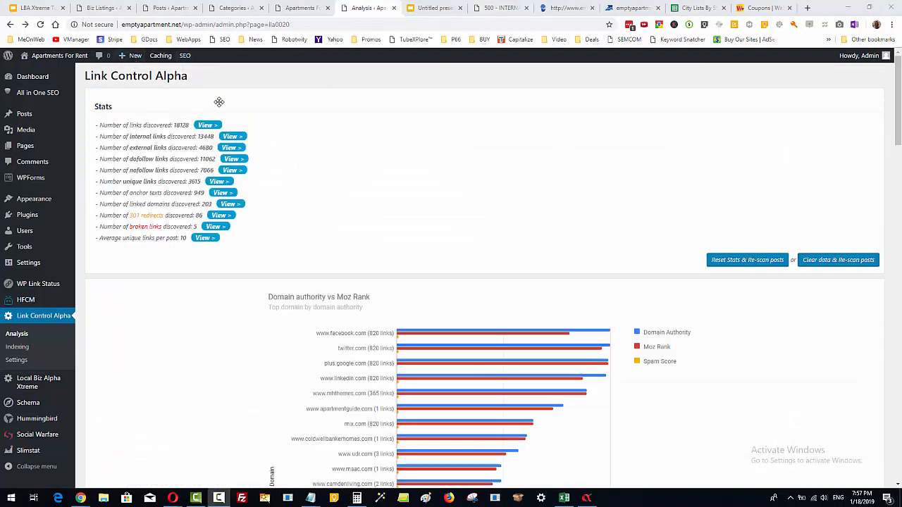
{"action": "mouse_move", "coordinate": [247, 127]}
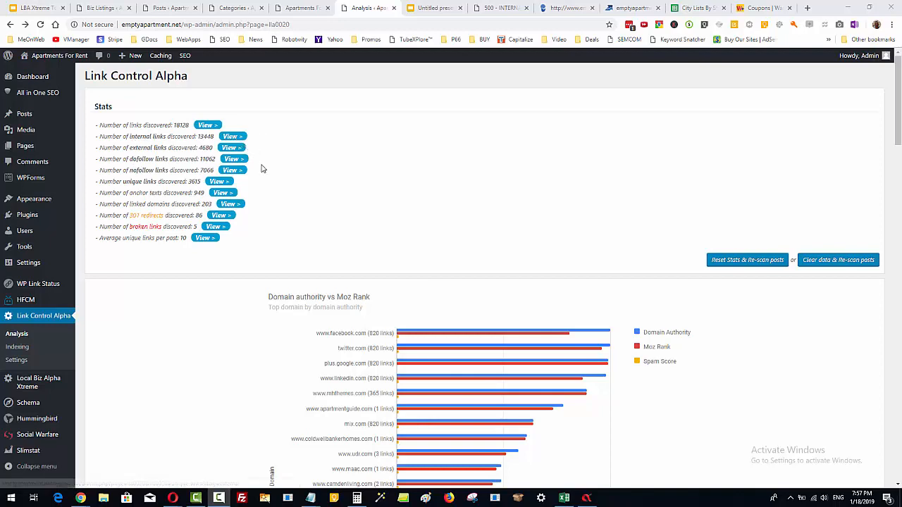
{"action": "scroll", "scroll_direction": "down", "scroll_amount": 3}
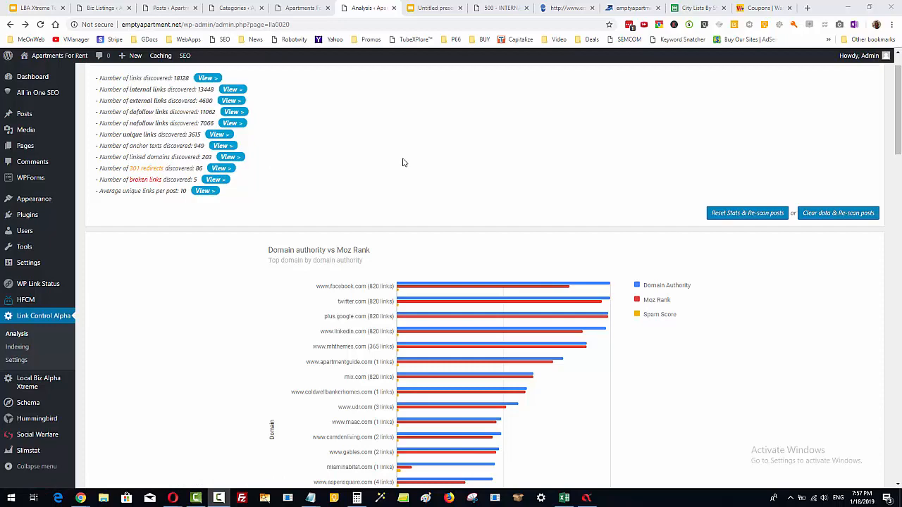
{"action": "scroll", "scroll_direction": "down", "scroll_amount": 3}
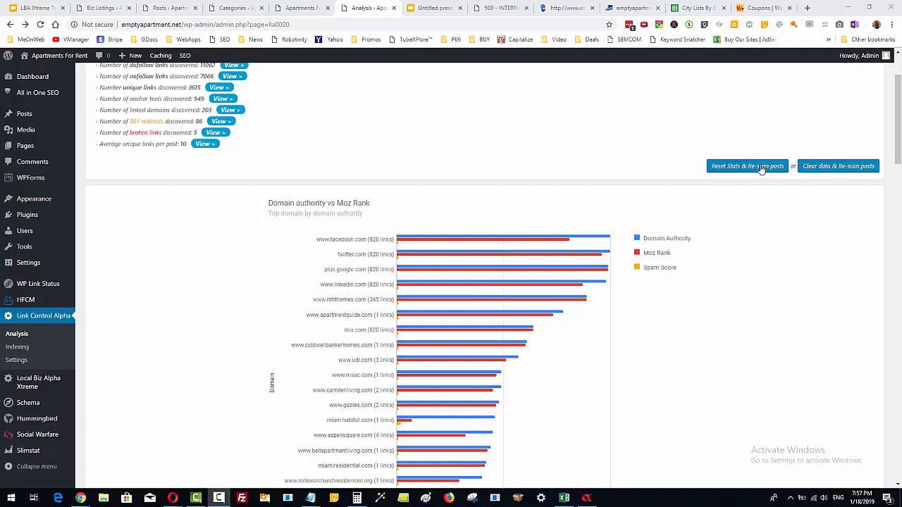
{"action": "left_click", "coordinate": [838, 165]}
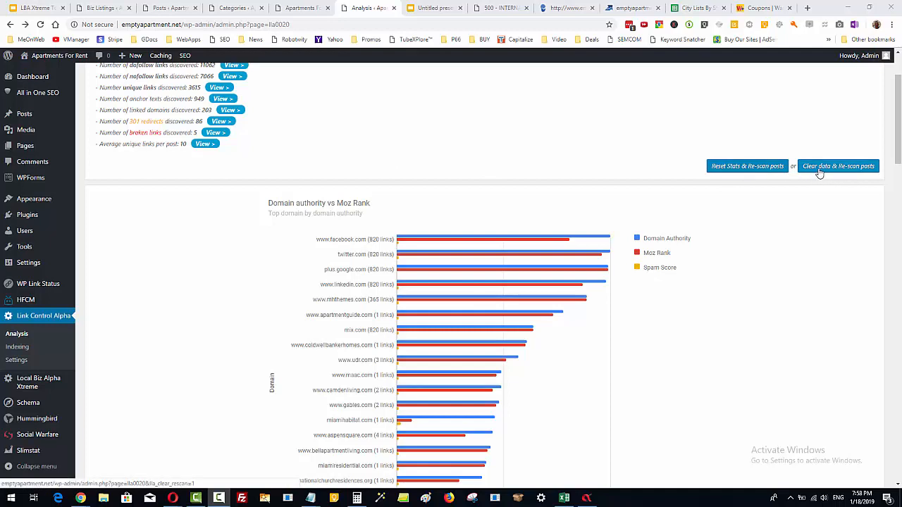
{"action": "mouse_move", "coordinate": [792, 174]}
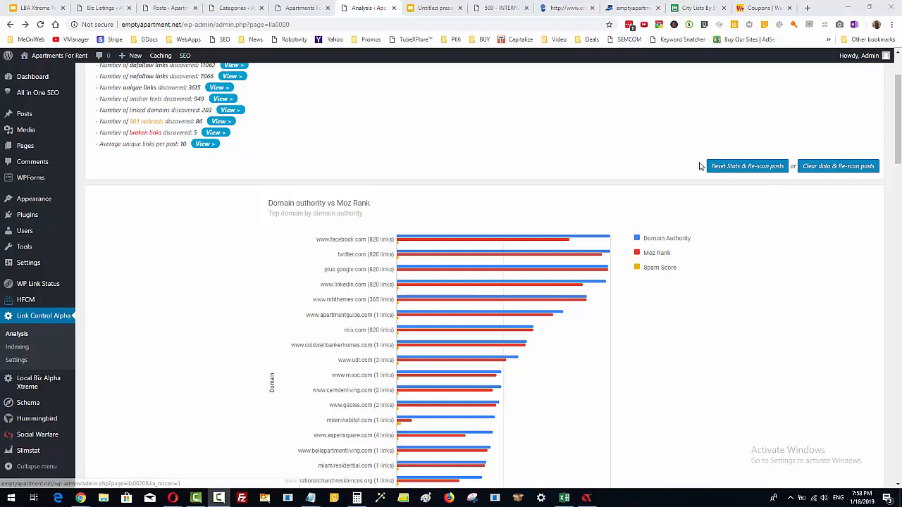
{"action": "mouse_move", "coordinate": [604, 149]}
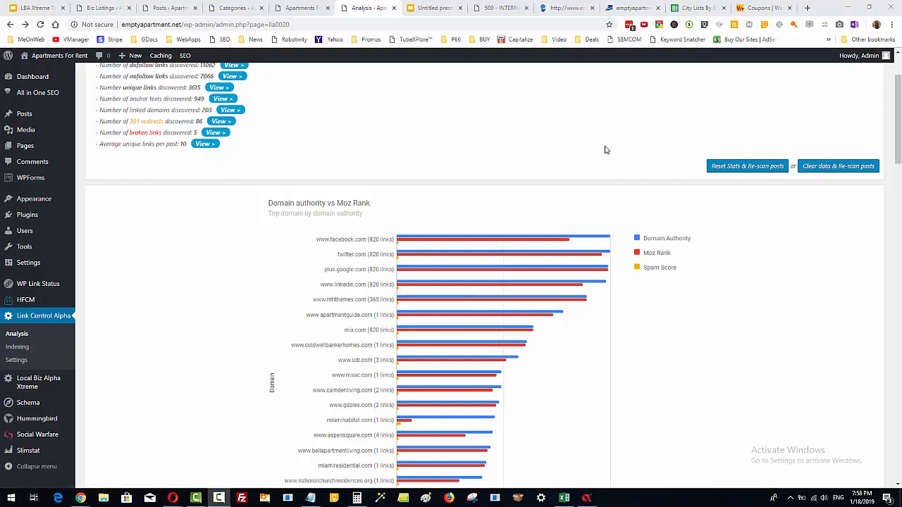
{"action": "mouse_move", "coordinate": [759, 311]}
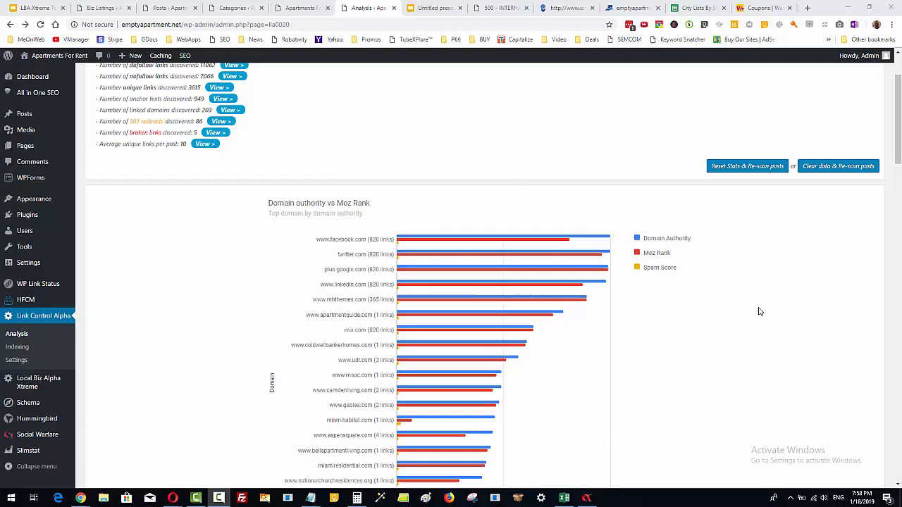
{"action": "scroll", "scroll_direction": "down", "scroll_amount": 3}
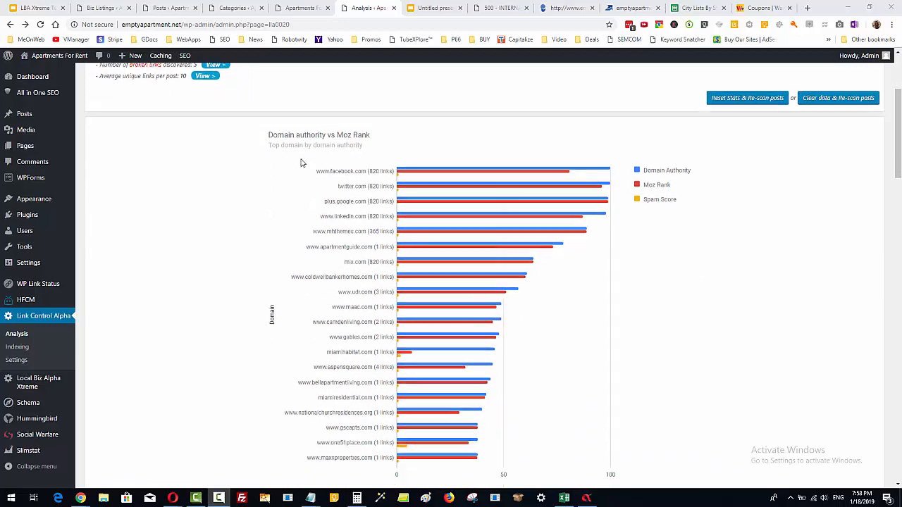
{"action": "scroll", "scroll_direction": "down", "scroll_amount": 3}
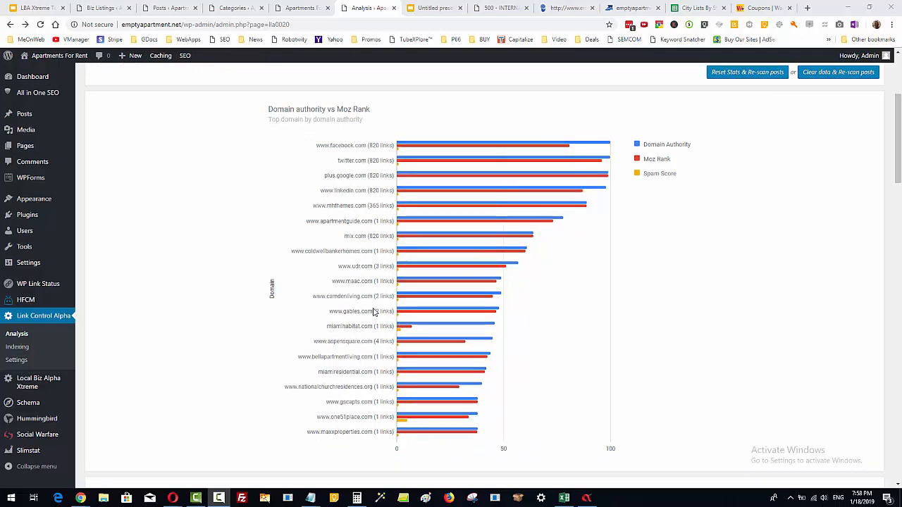
{"action": "mouse_move", "coordinate": [439, 299]}
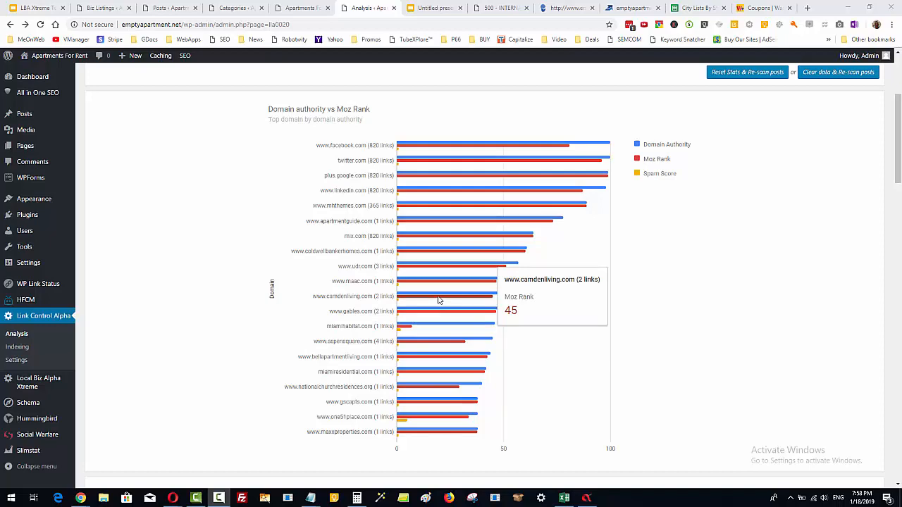
{"action": "scroll", "scroll_direction": "down", "scroll_amount": 3}
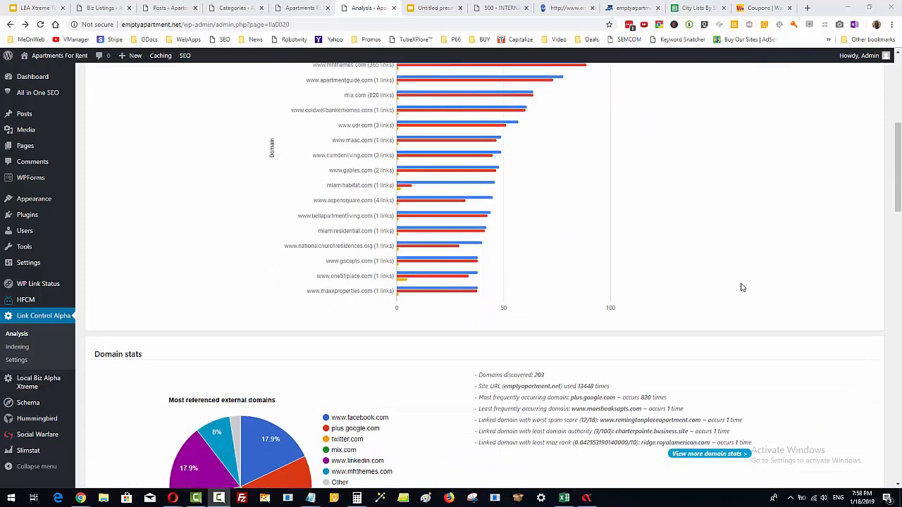
{"action": "scroll", "scroll_direction": "down", "scroll_amount": 3}
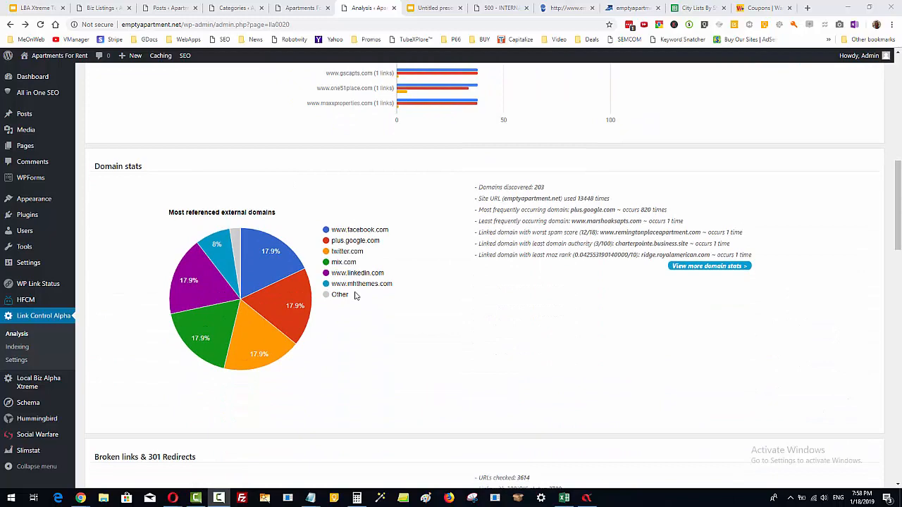
{"action": "mouse_move", "coordinate": [377, 235]}
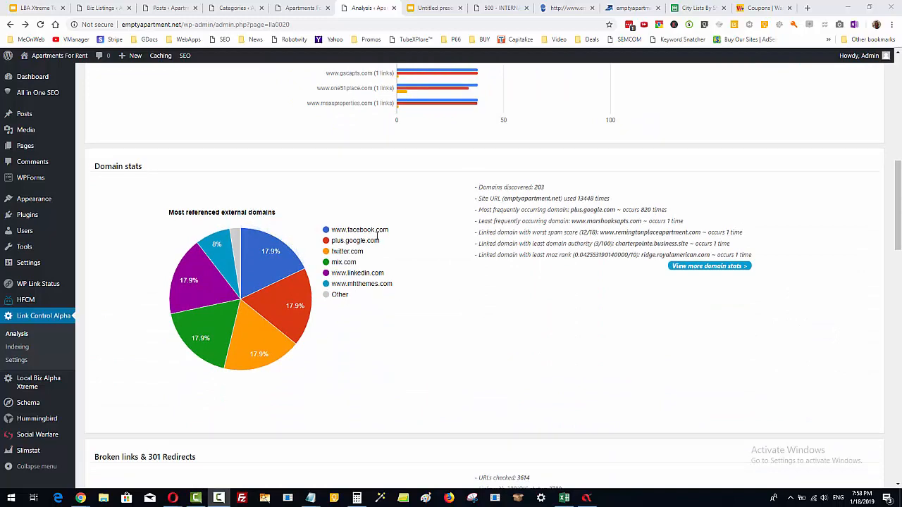
{"action": "scroll", "scroll_direction": "down", "scroll_amount": 3}
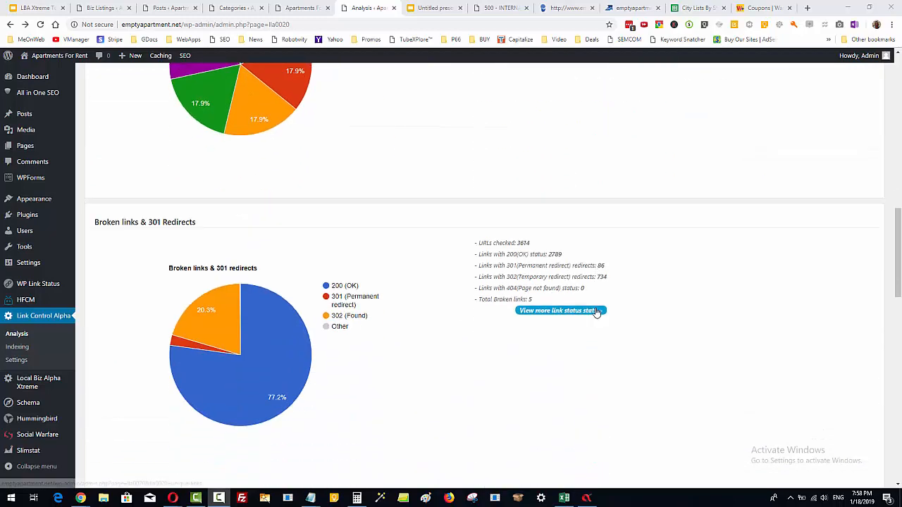
{"action": "scroll", "scroll_direction": "down", "scroll_amount": 3}
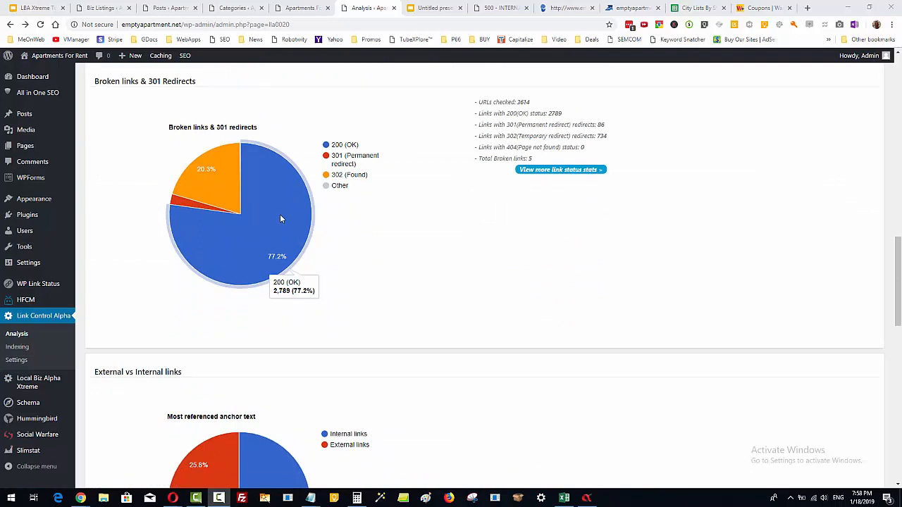
{"action": "mouse_move", "coordinate": [221, 132]}
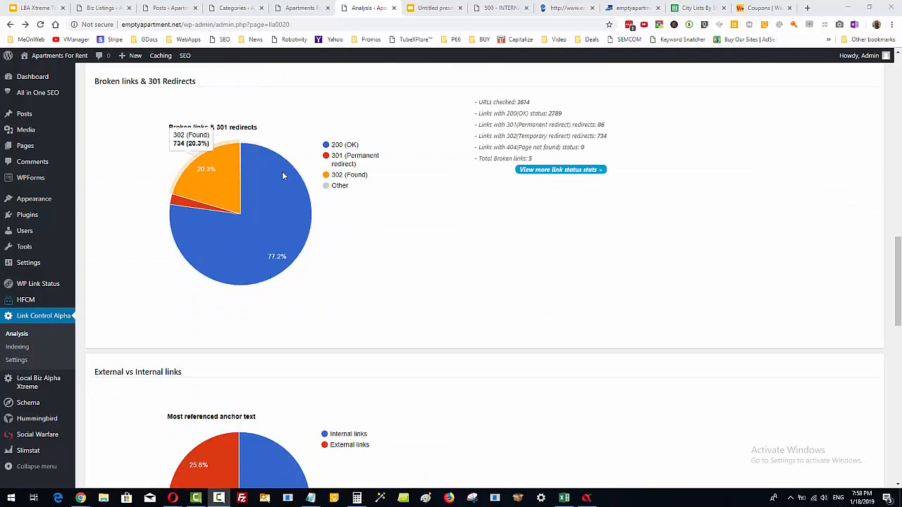
{"action": "mouse_move", "coordinate": [532, 226]}
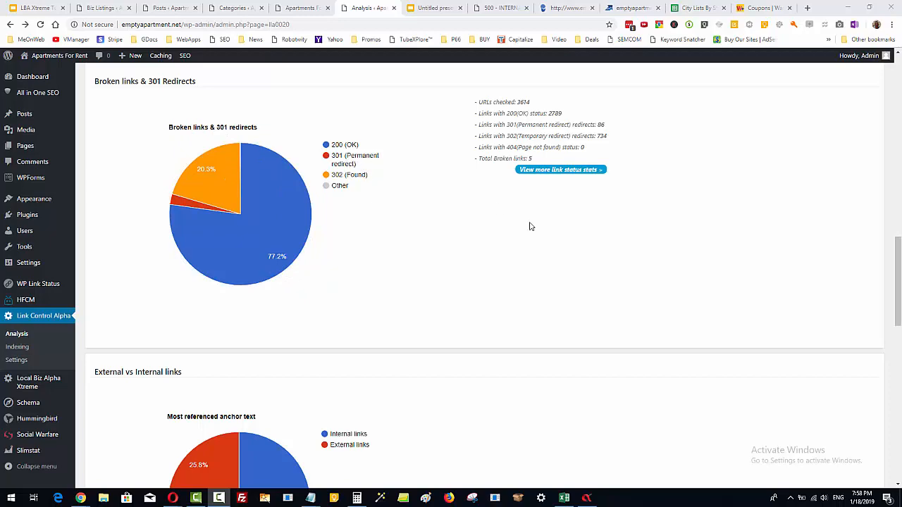
{"action": "scroll", "scroll_direction": "down", "scroll_amount": 3}
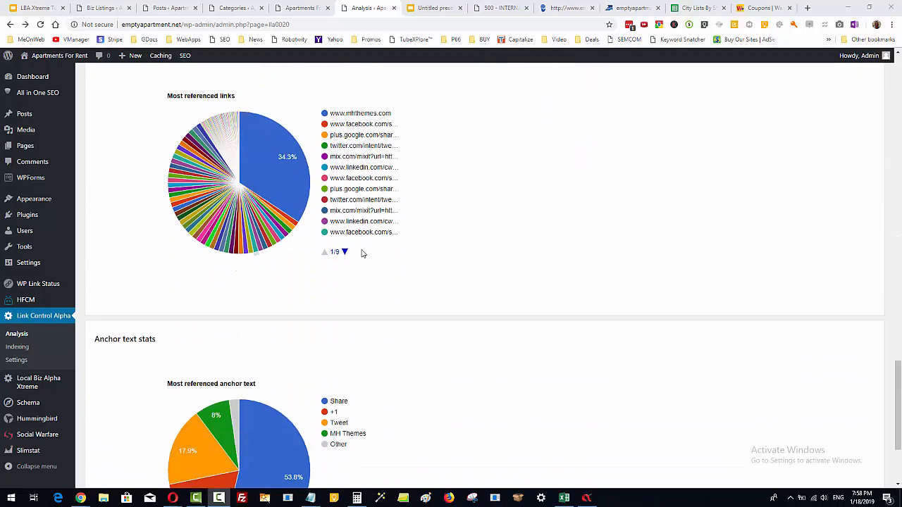
{"action": "scroll", "scroll_direction": "down", "scroll_amount": 3}
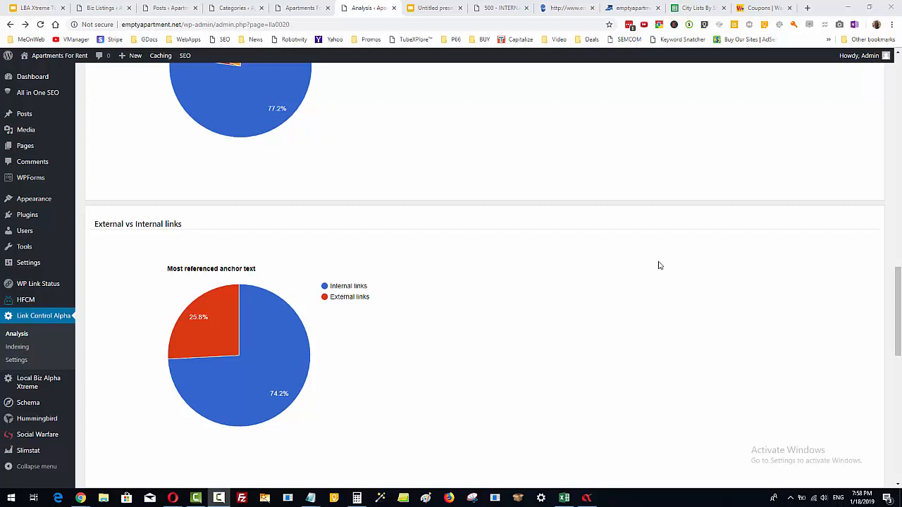
{"action": "scroll", "scroll_direction": "up", "scroll_amount": 3}
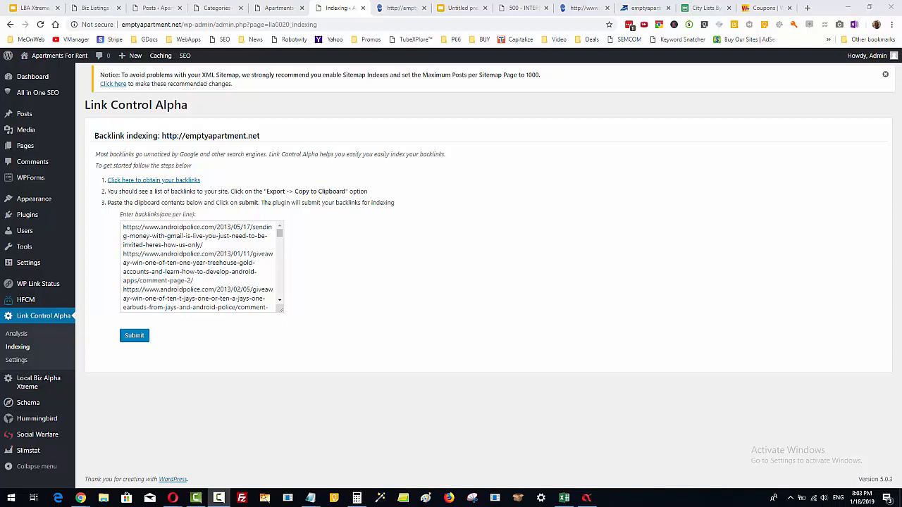
{"action": "mouse_move", "coordinate": [682, 341]}
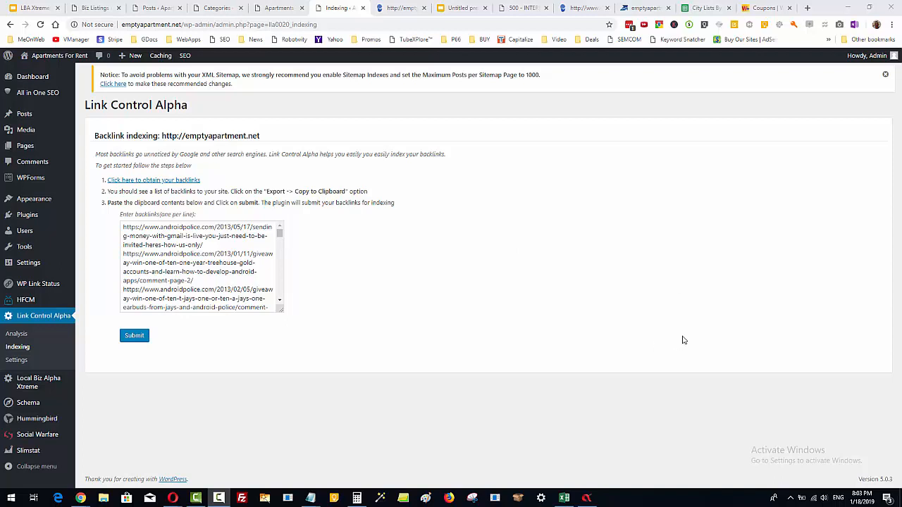
{"action": "mouse_move", "coordinate": [662, 317]}
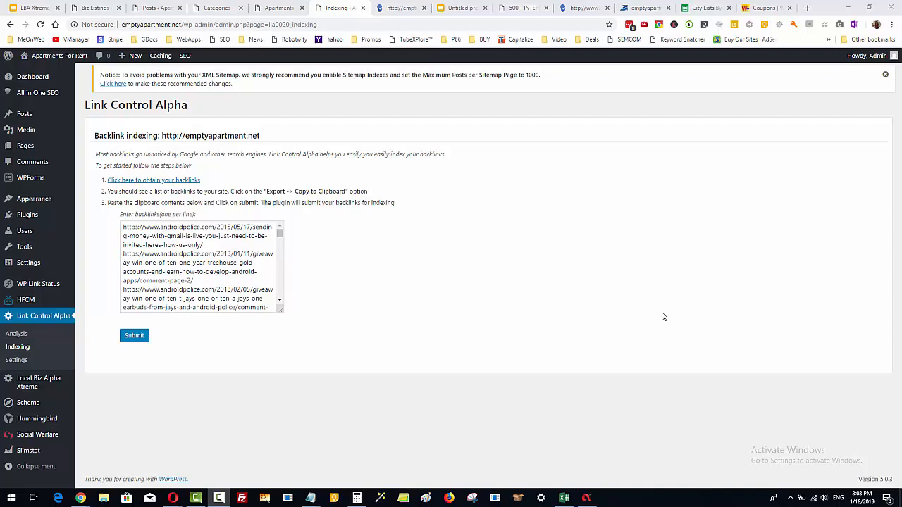
{"action": "mouse_move", "coordinate": [35, 382]}
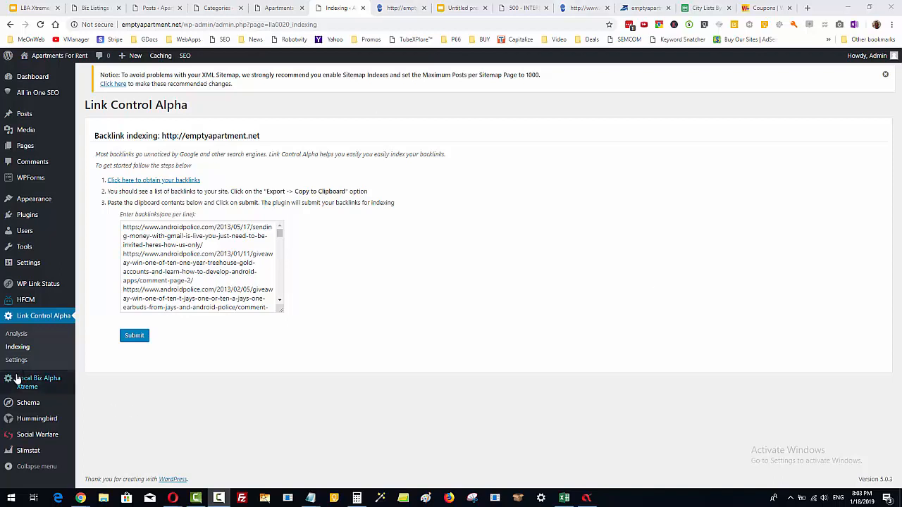
{"action": "mouse_move", "coordinate": [17, 360]}
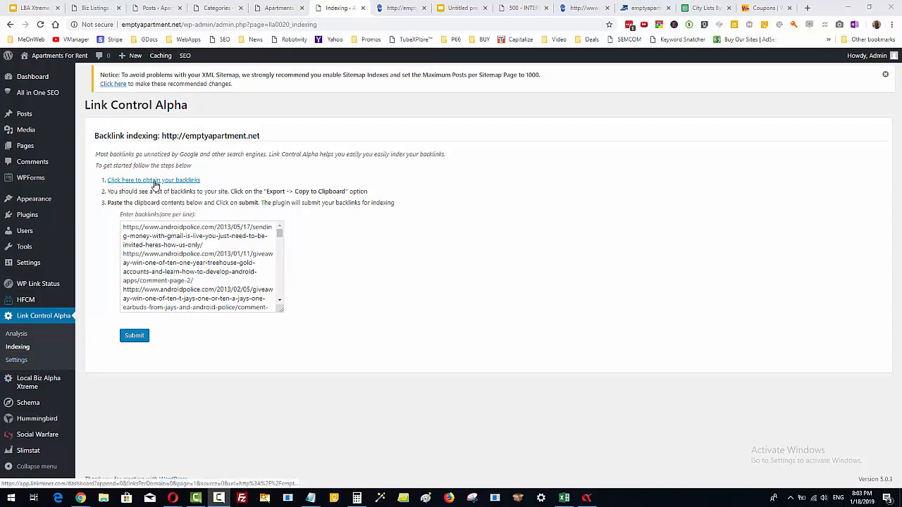
Follow the Indexing page's 'Click here to obtain your backlinks' link to LinkMiner.
{"action": "left_click", "coordinate": [422, 8]}
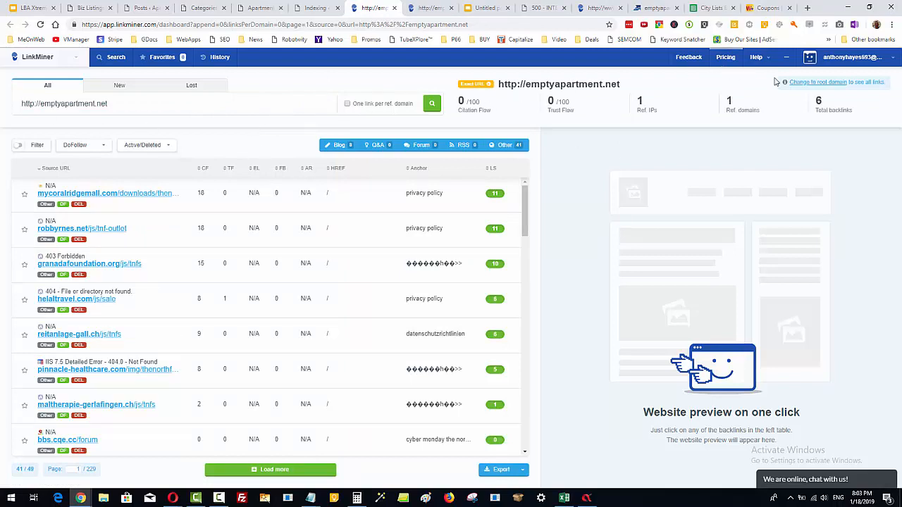
Open LinkMiner's Export options for the emptyapartment.net backlink list.
{"action": "left_click", "coordinate": [500, 470]}
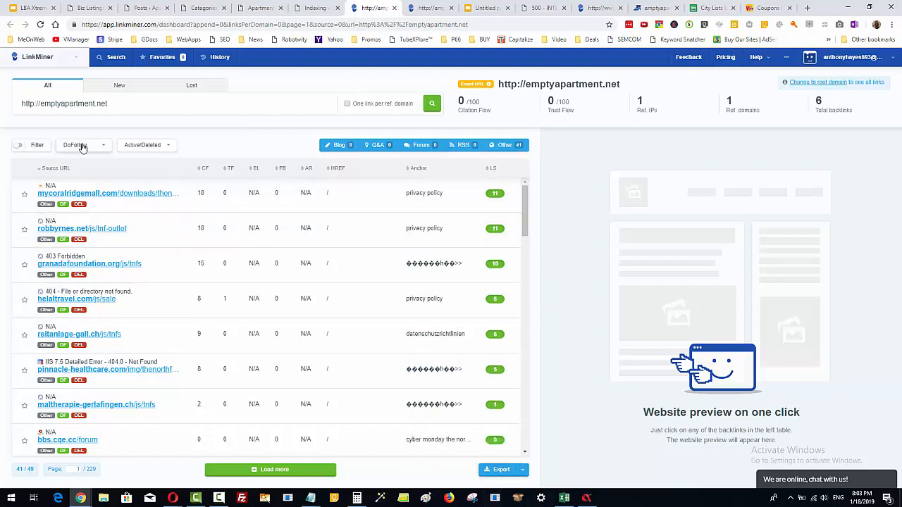
{"action": "mouse_move", "coordinate": [88, 150]}
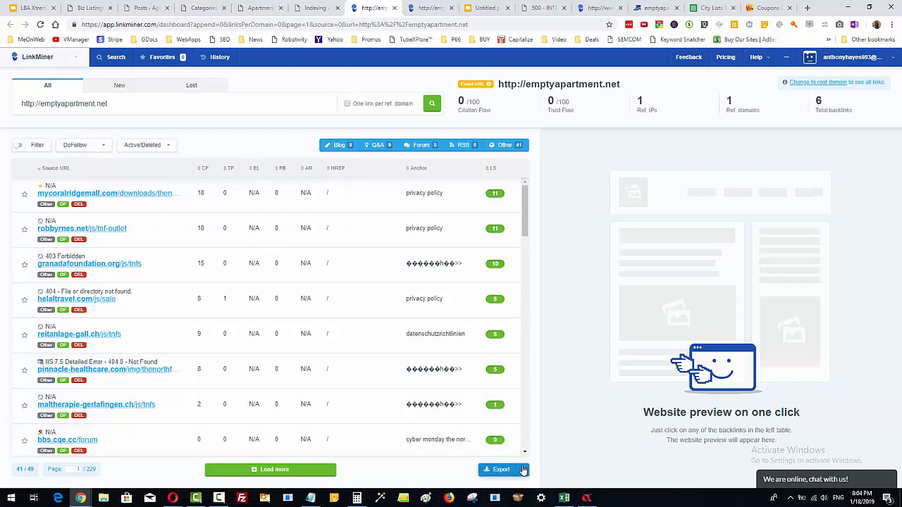
{"action": "left_click", "coordinate": [503, 470]}
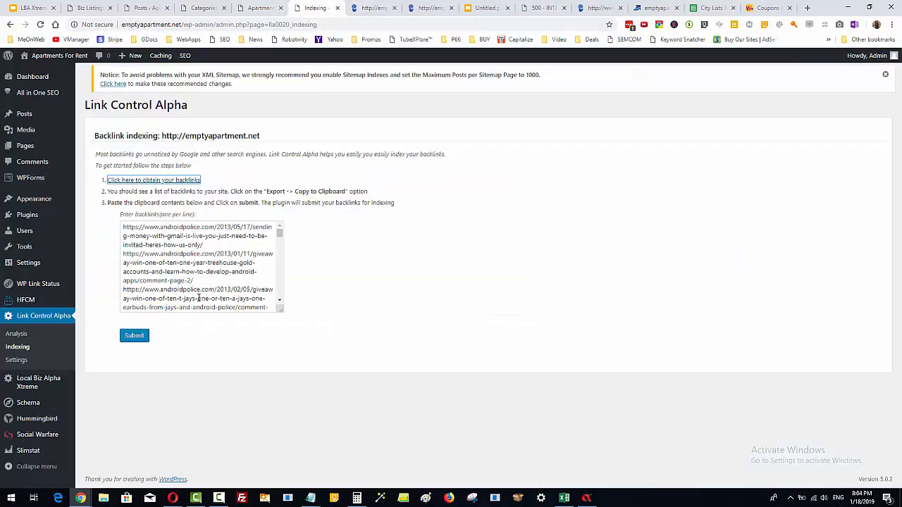
Focus the backlinks textarea, ready to paste the backlink list.
{"action": "left_click", "coordinate": [201, 264]}
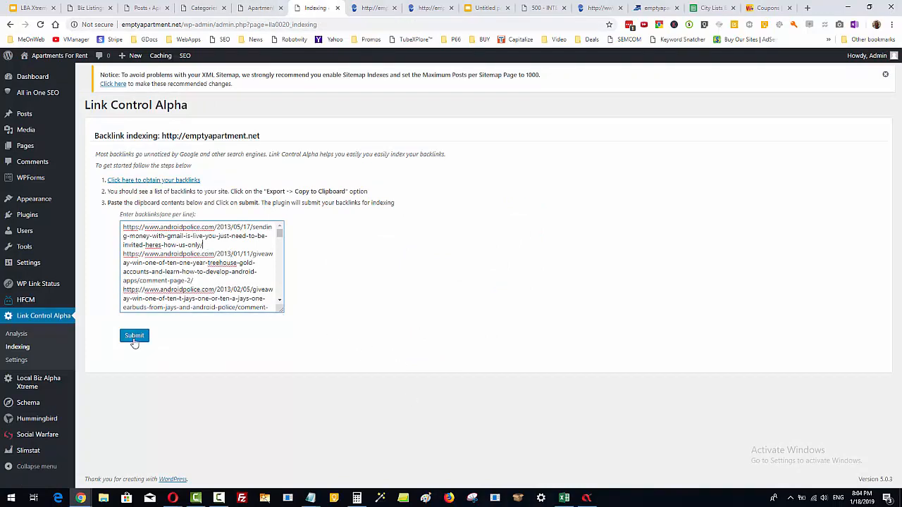
{"action": "mouse_move", "coordinate": [667, 382]}
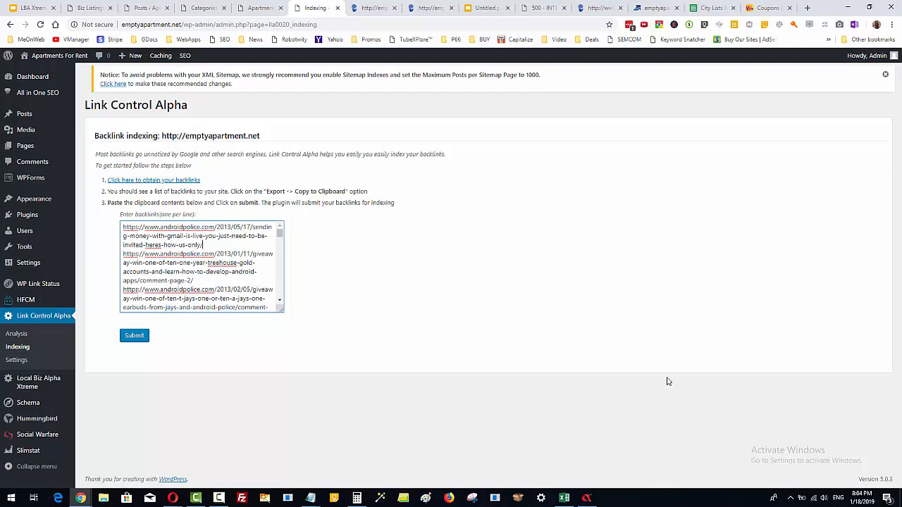
{"action": "mouse_move", "coordinate": [690, 312]}
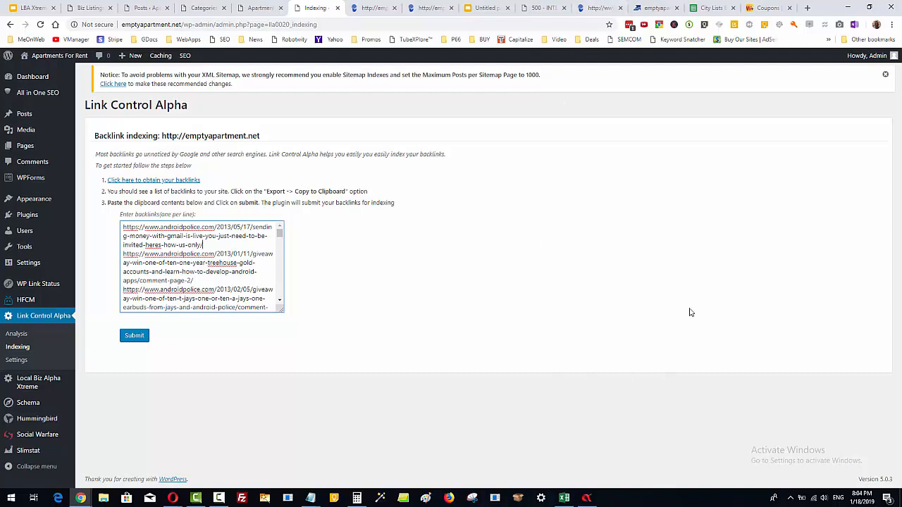